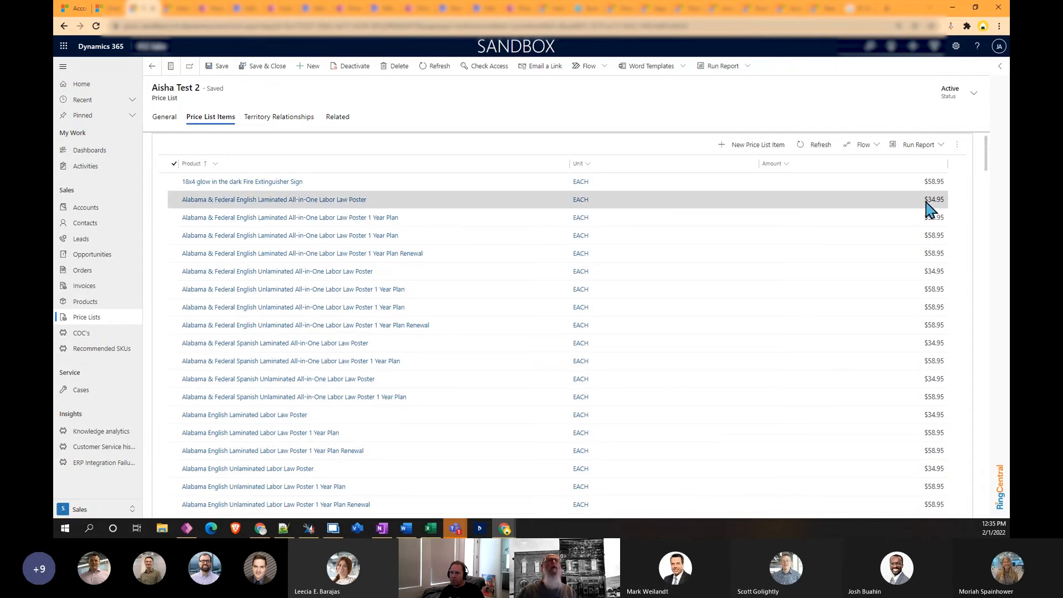
# - Show the Aisha Test 2 price list's General details with its pricing category amounts
pyautogui.click(163, 117)
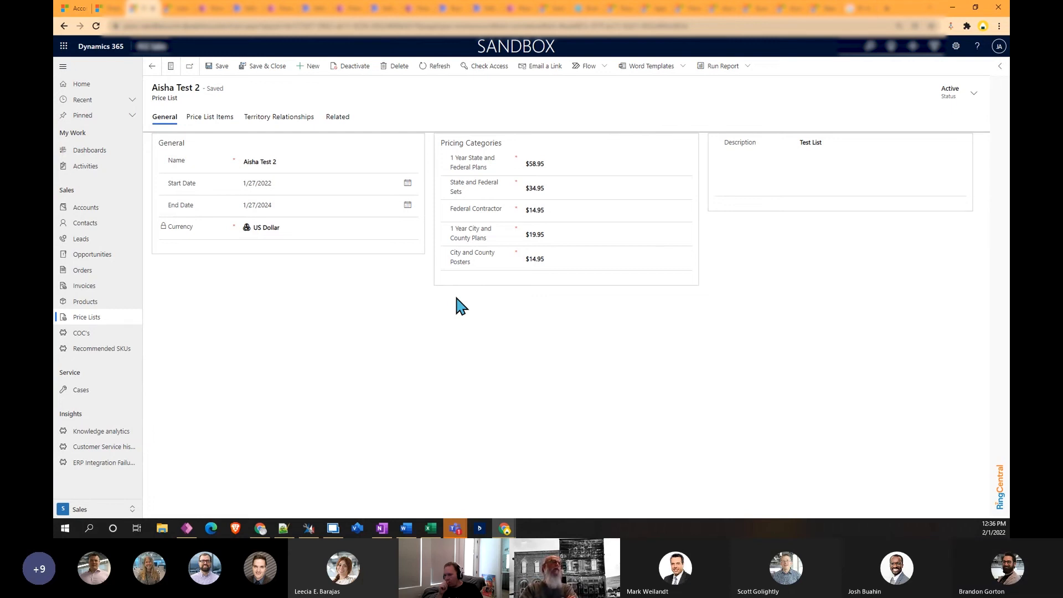
pyautogui.moveTo(500, 304)
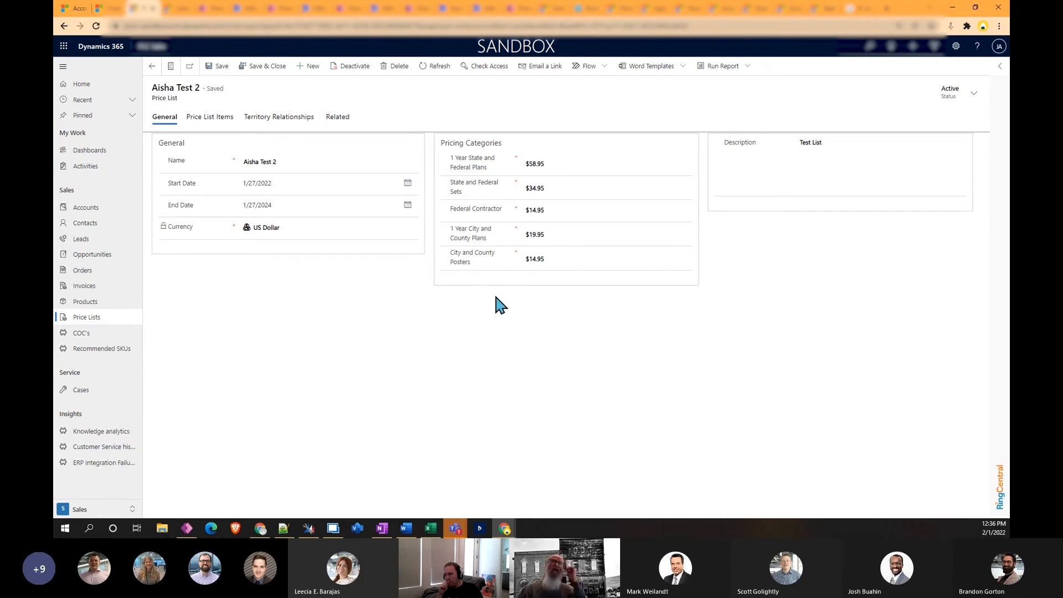
pyautogui.moveTo(502, 244)
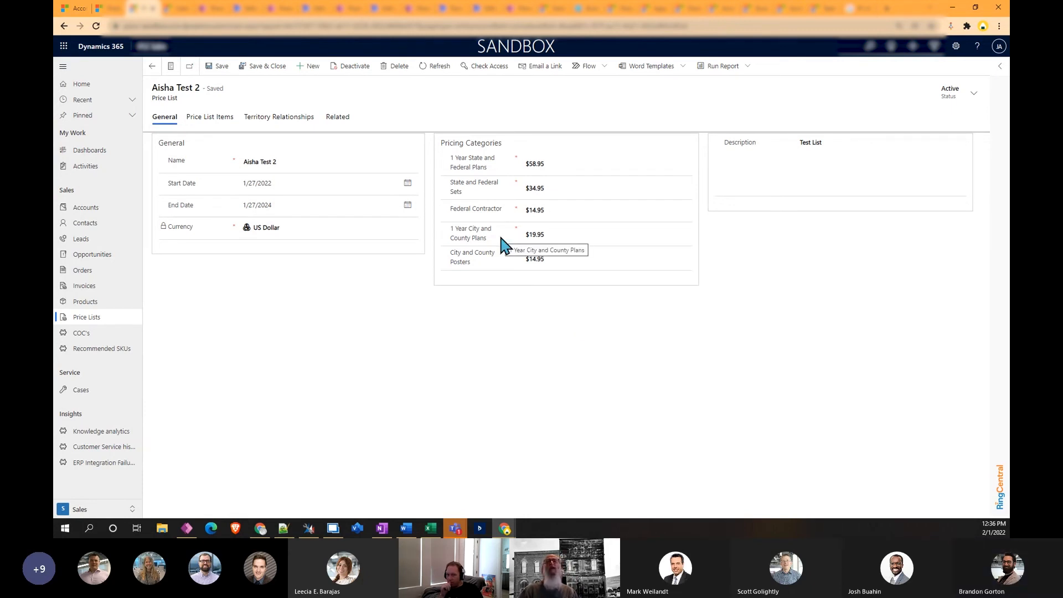
pyautogui.moveTo(339, 271)
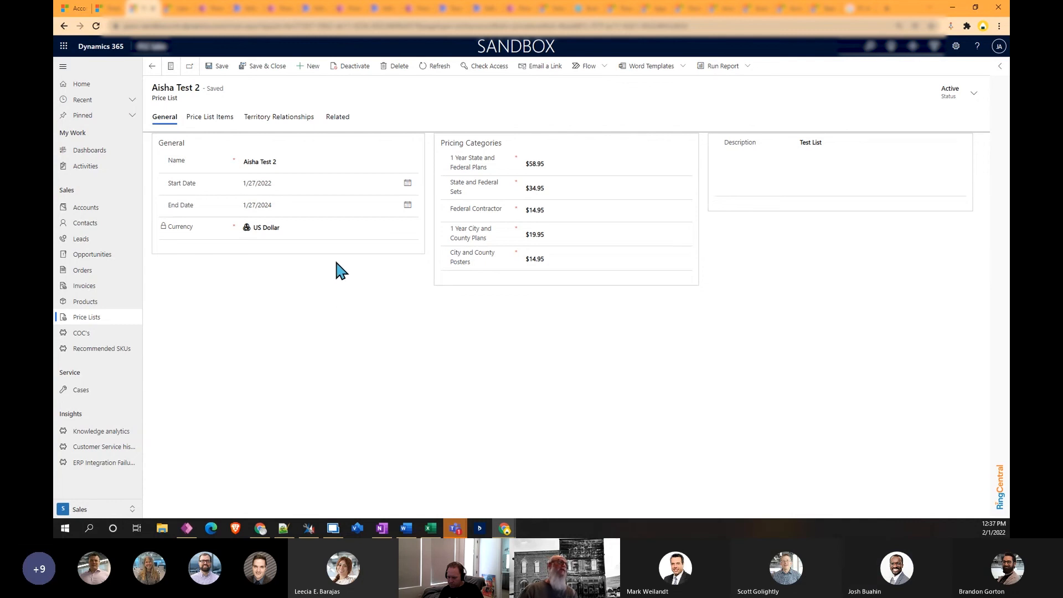